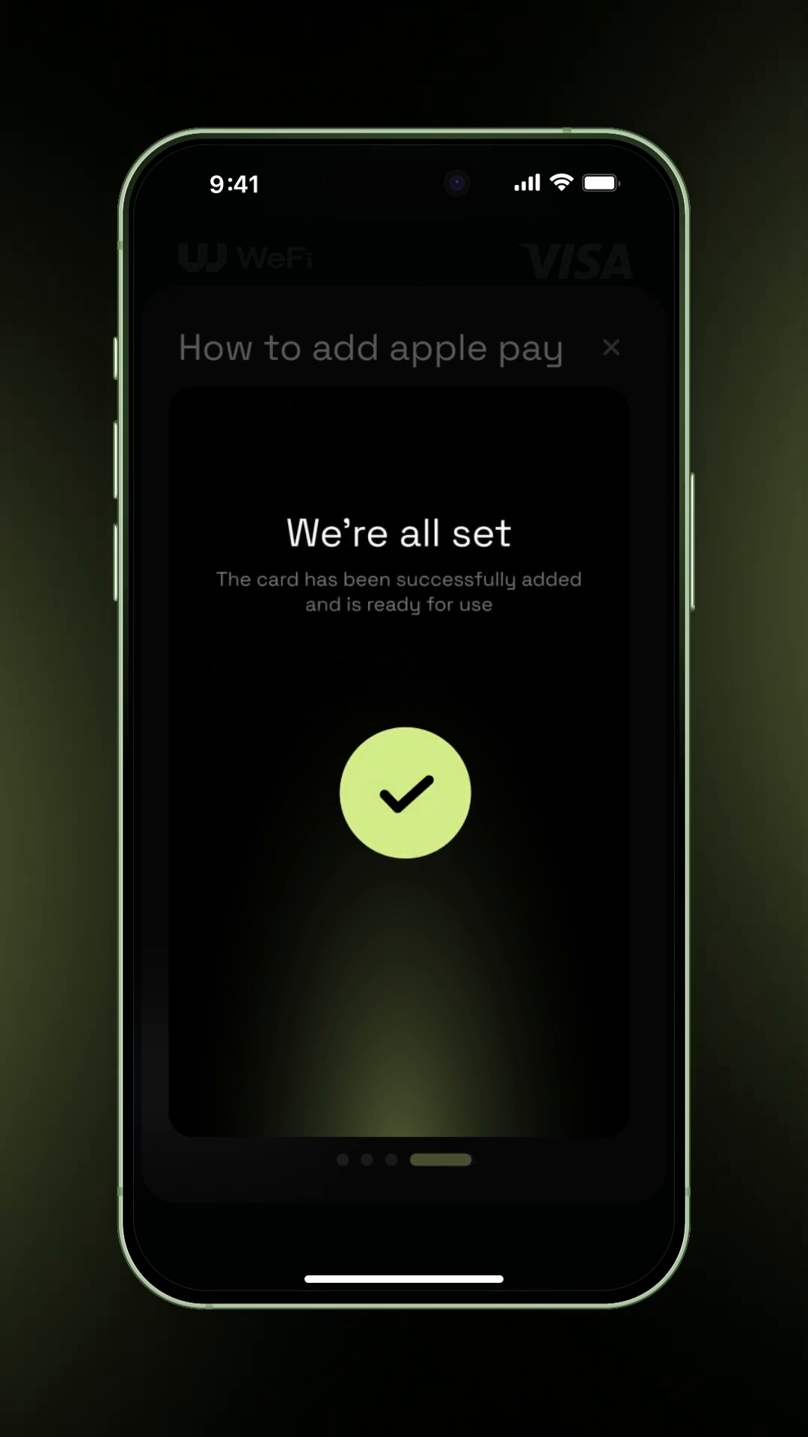
Step: Open the WeFi Visa Platinum Business card in Apple Wallet to show Hold Near Reader
{"action": "left_click", "coordinate": [613, 348]}
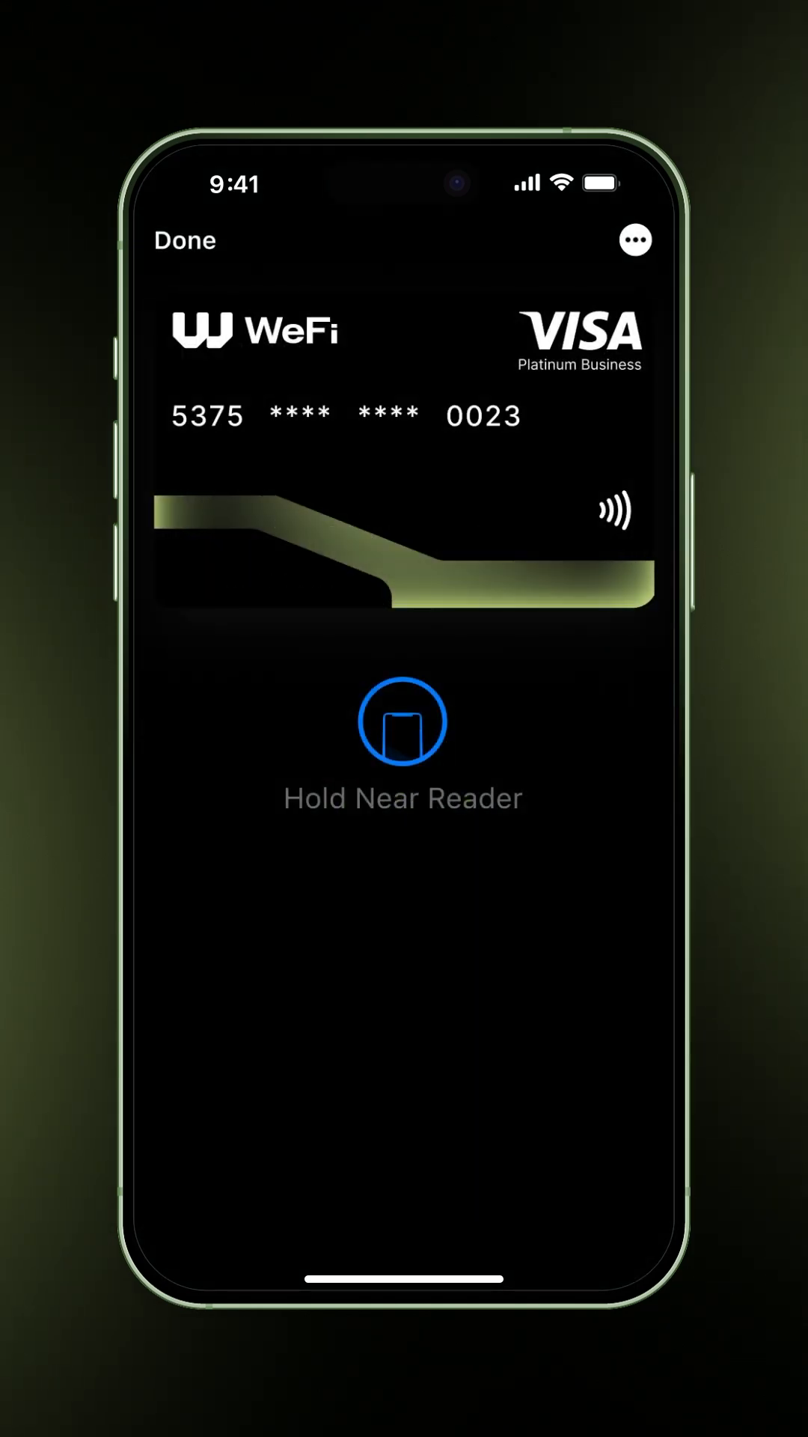